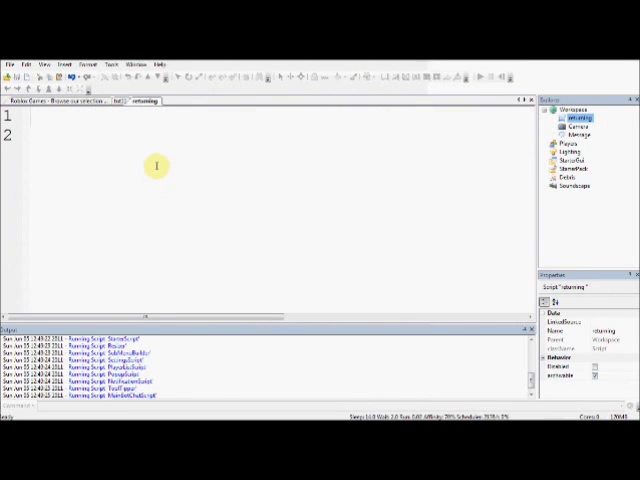
# - Write function foo() whose body is return 1, closed with end
pyautogui.write('fu')
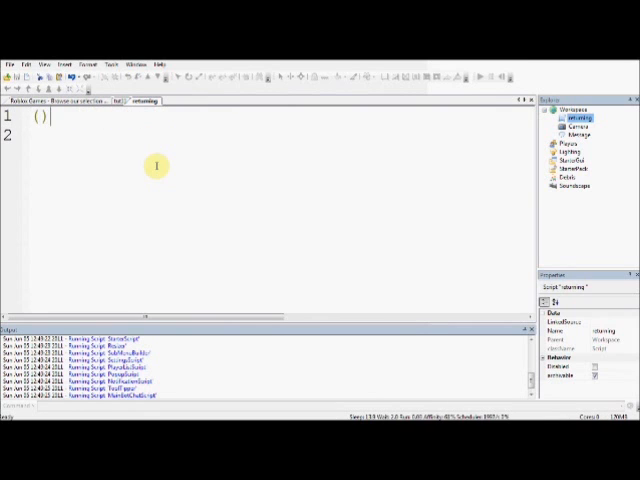
pyautogui.write('function foo')
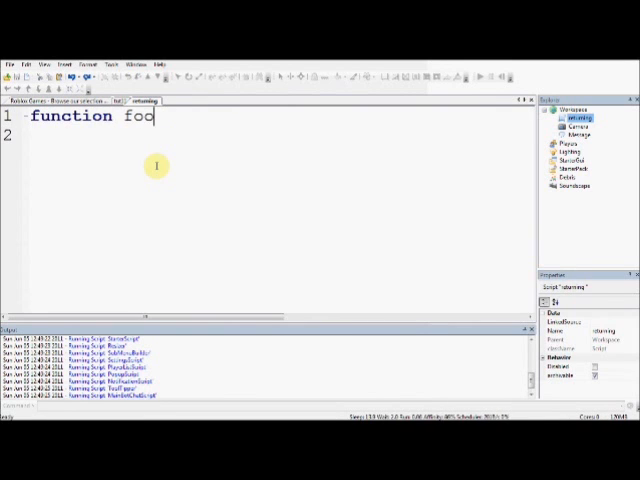
pyautogui.write('()')
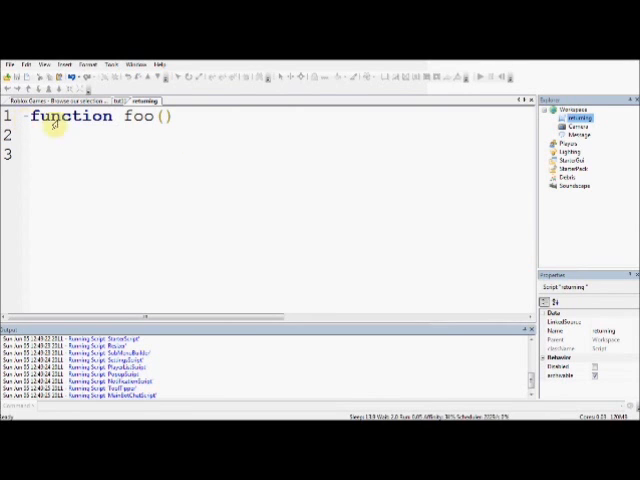
pyautogui.write('return')
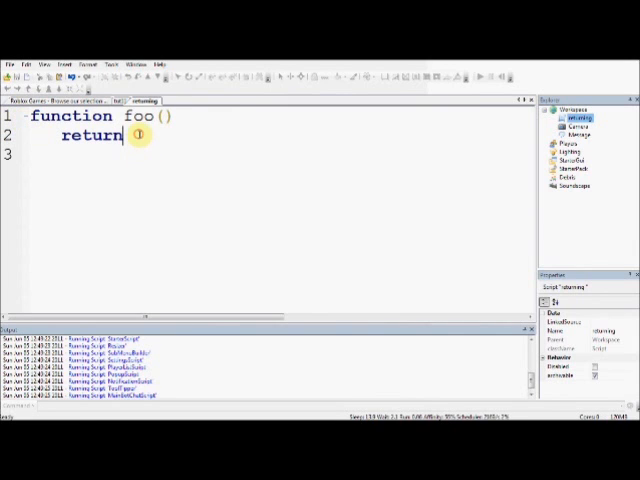
pyautogui.write('1')
pyautogui.click(74, 154)
pyautogui.write('end')
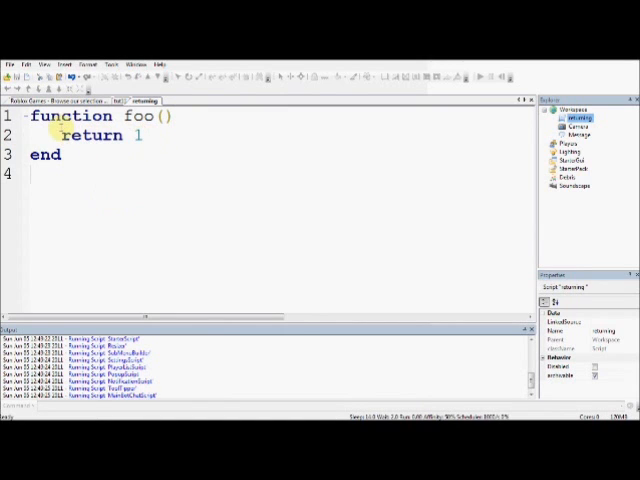
pyautogui.doubleClick(96, 136)
pyautogui.write('p')
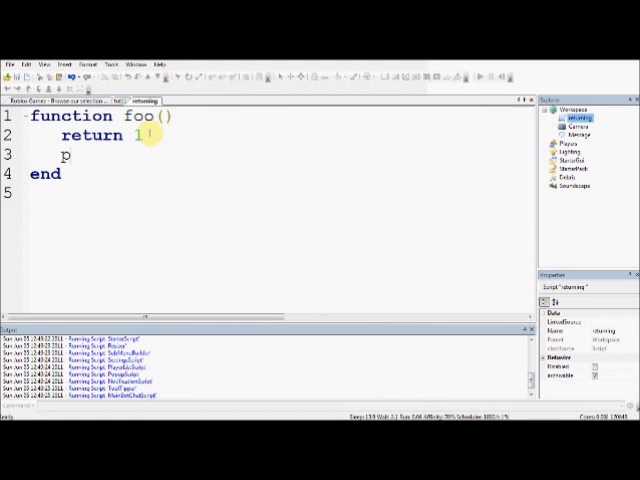
pyautogui.write('rint("hi2')
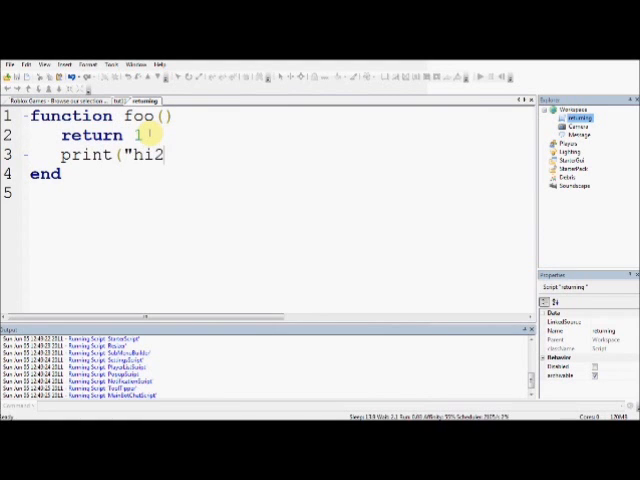
pyautogui.press('BackSpace')
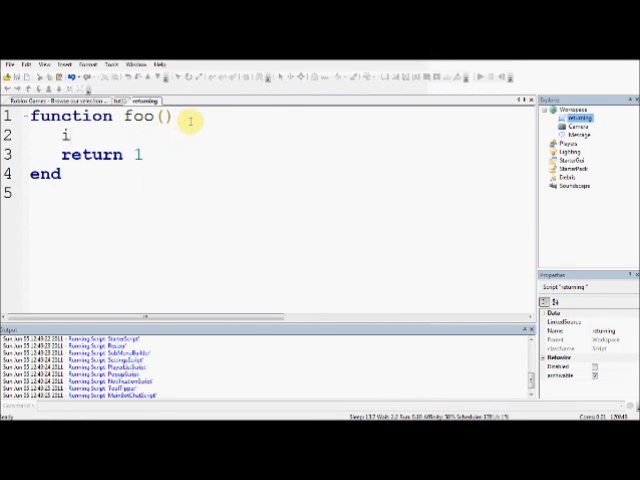
pyautogui.write('if')
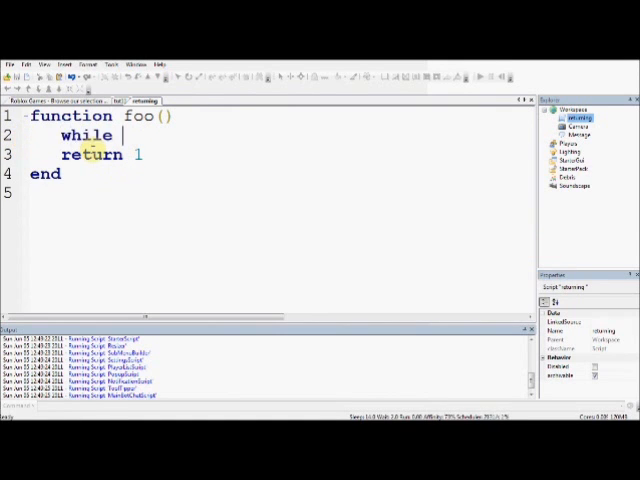
pyautogui.press('backspace')
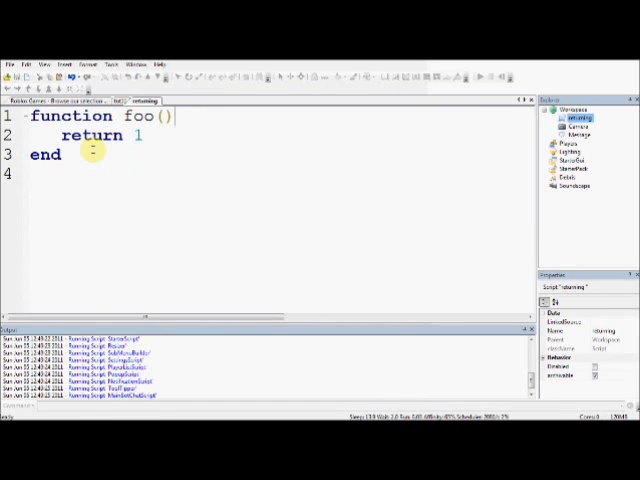
# - Add the call foo() on its own line below the function
pyautogui.write('fo')
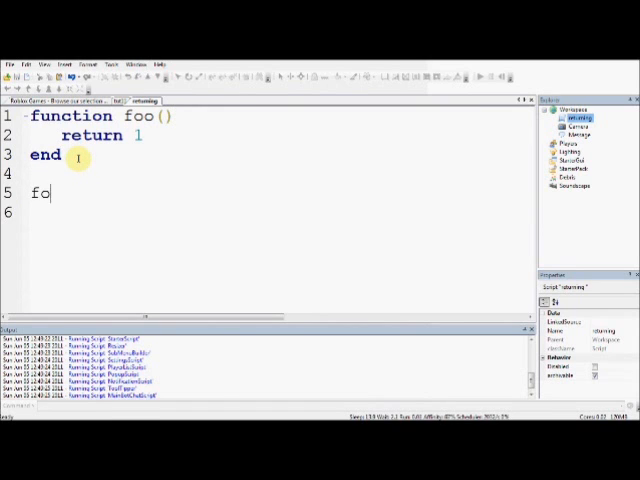
pyautogui.write('o()')
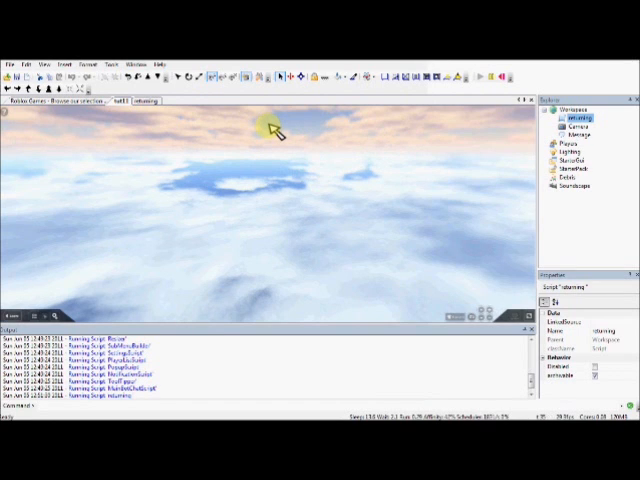
pyautogui.moveTo(156, 216)
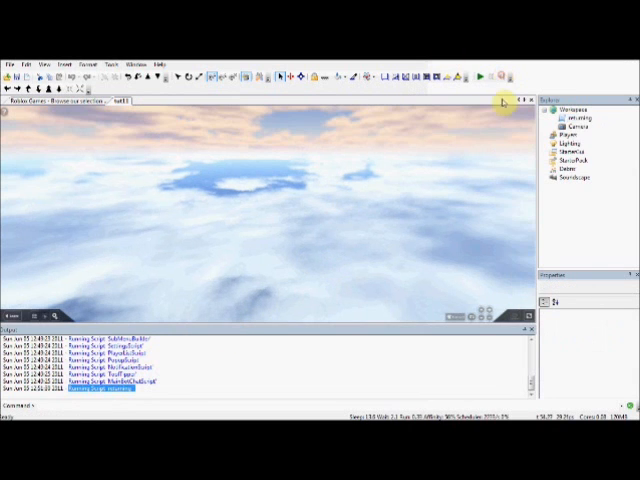
# - Reopen the script from the place editor after the test run
pyautogui.doubleClick(578, 118)
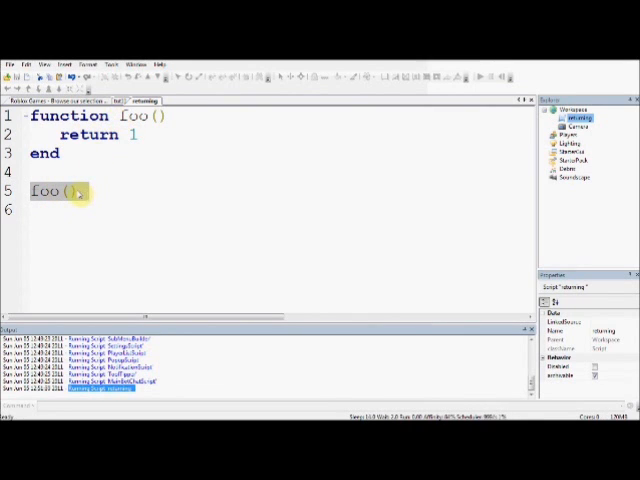
# - Change line 5 to a = foo() and try return 5, then clear the returned value
pyautogui.write('a =')
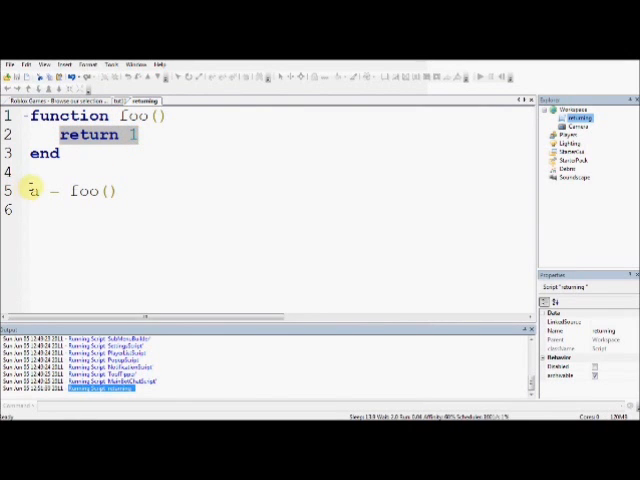
pyautogui.write('5')
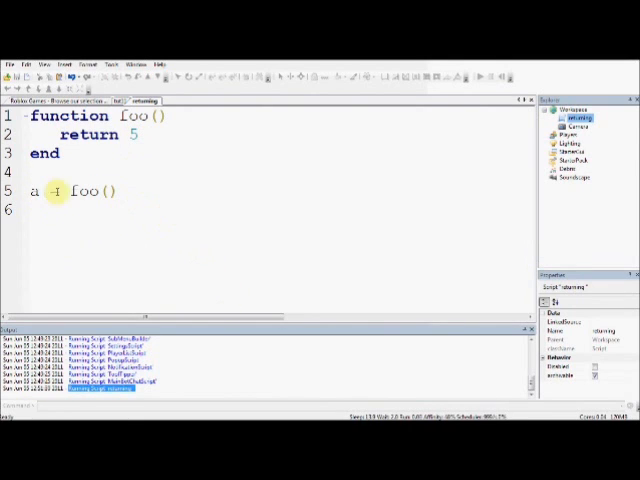
pyautogui.doubleClick(90, 192)
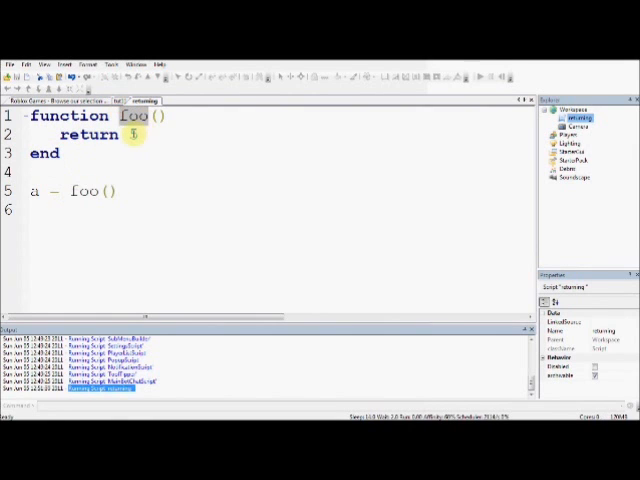
pyautogui.write('5')
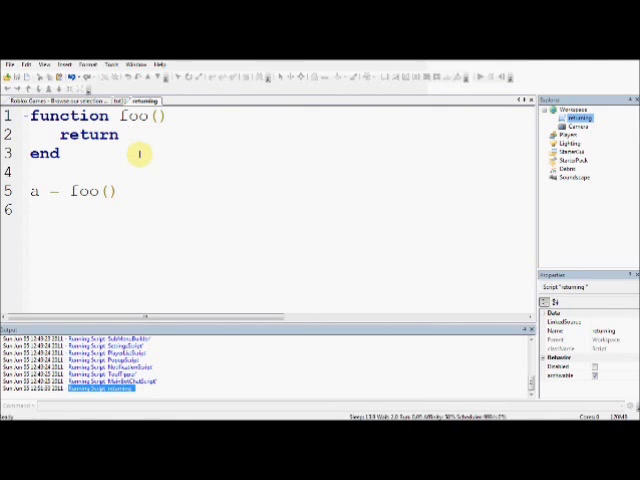
# - Make foo return "Hi", then workspace.Part, and start a = workspace below
pyautogui.write('"Hi')
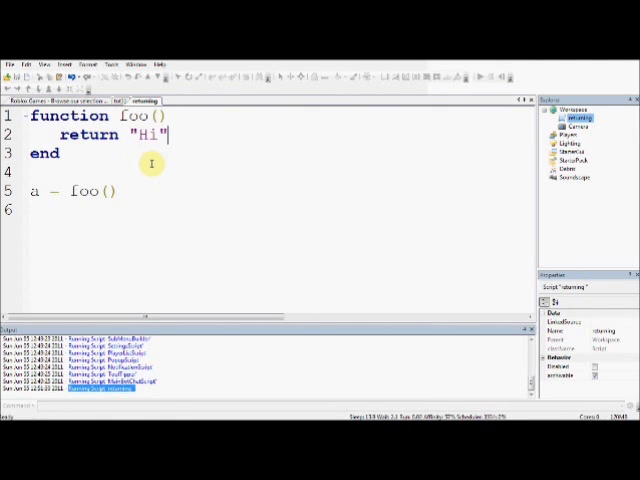
pyautogui.moveTo(146, 188)
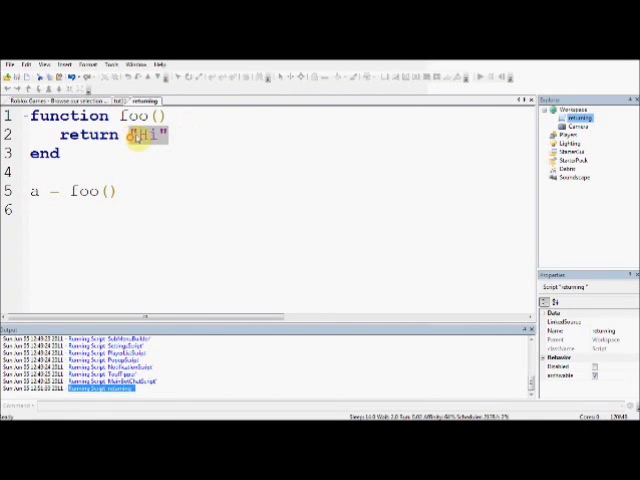
pyautogui.write('workspace.')
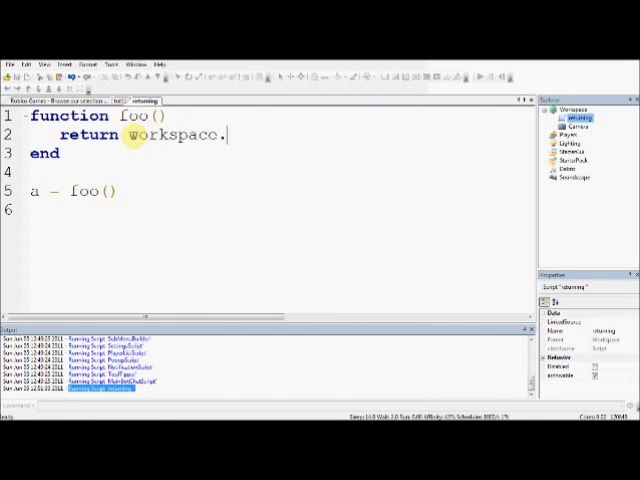
pyautogui.write('Part')
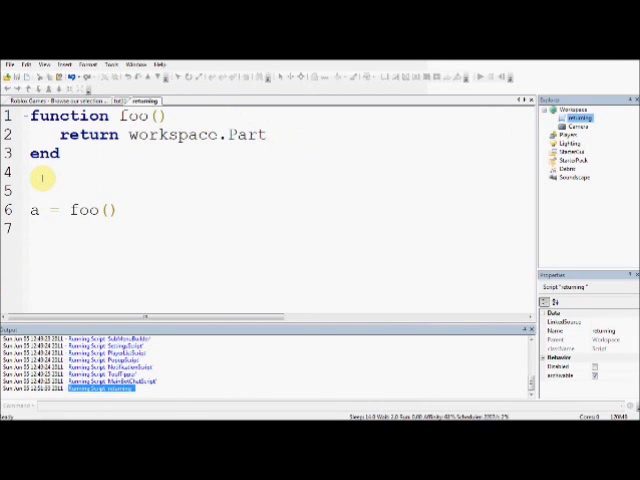
pyautogui.write('a = workspa')
pyautogui.click(162, 134)
pyautogui.write('math.r')
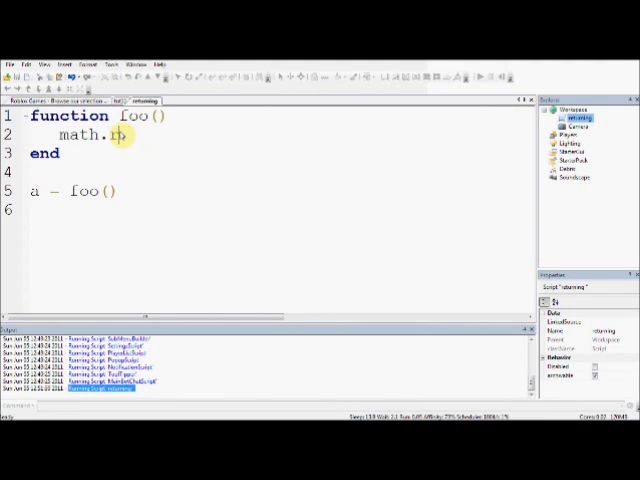
# - Assign a = math.random(1,10), then start replacing math with Instance
pyautogui.write('andom')
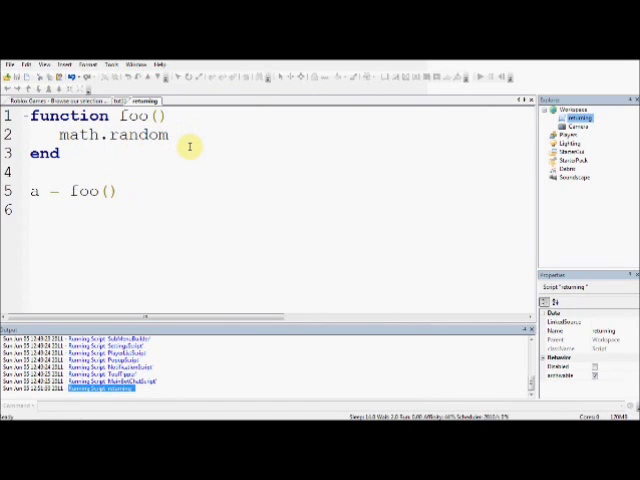
pyautogui.write('()')
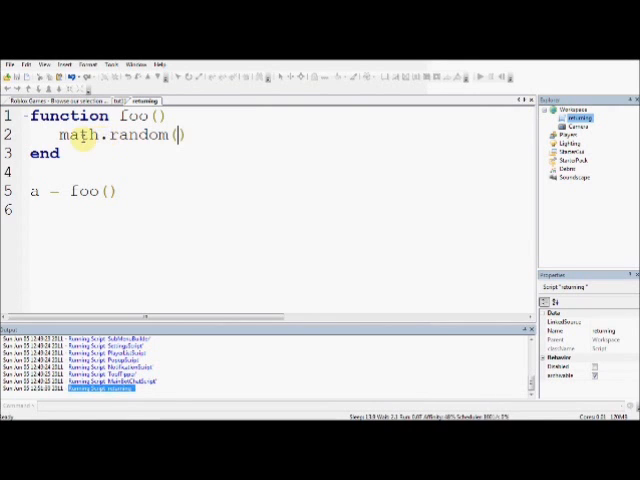
pyautogui.write('a =')
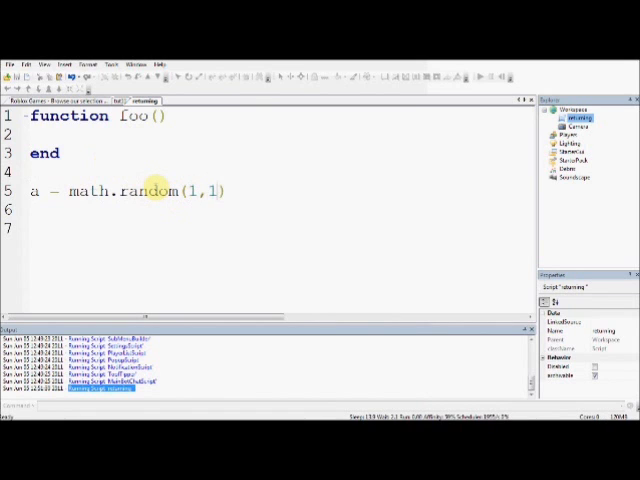
pyautogui.write('0')
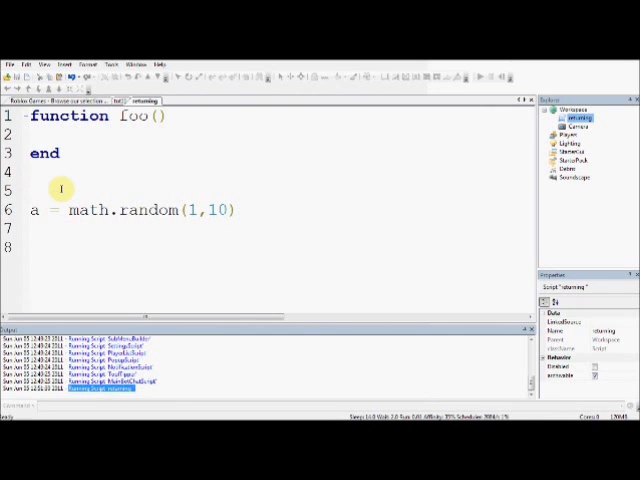
pyautogui.moveTo(108, 192)
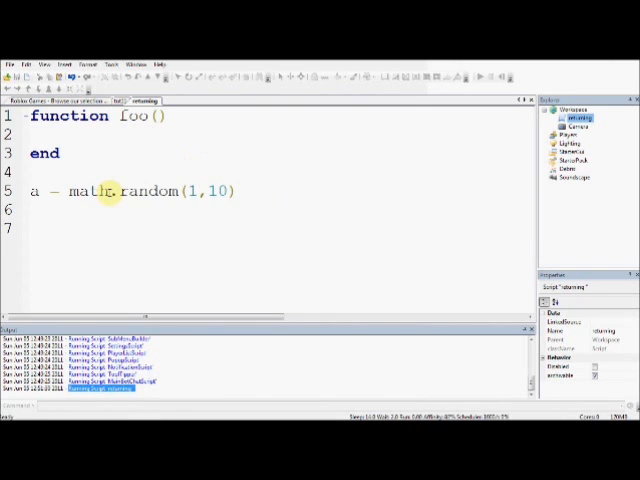
pyautogui.doubleClick(130, 190)
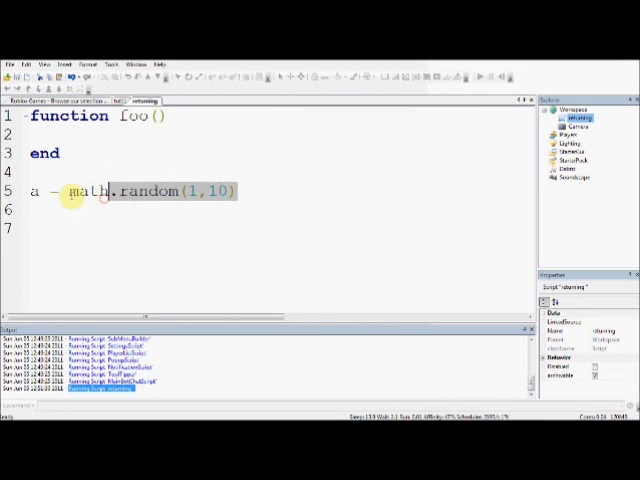
pyautogui.write('Instance.new(')
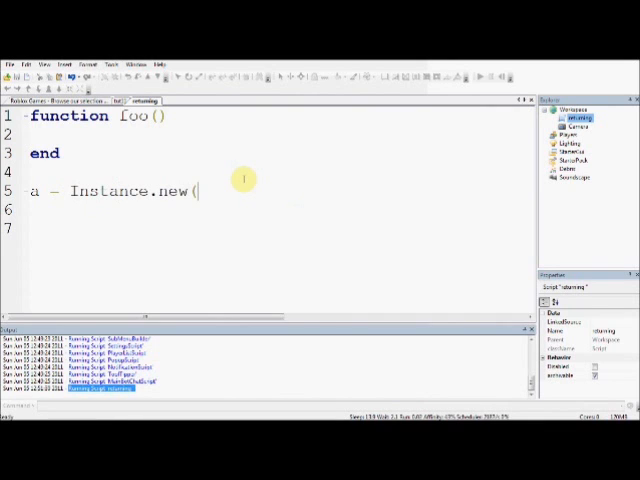
# - Make a = Instance.new("Part") and begin a line setting a.Parent
pyautogui.write('"Part")')
pyautogui.click(268, 210)
pyautogui.write('a.P')
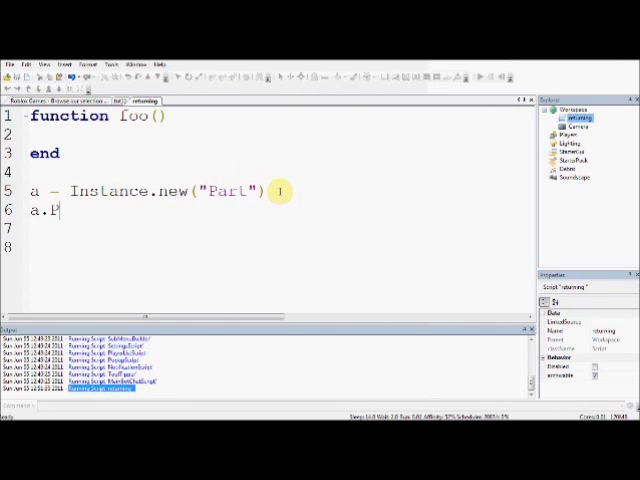
pyautogui.write('arent')
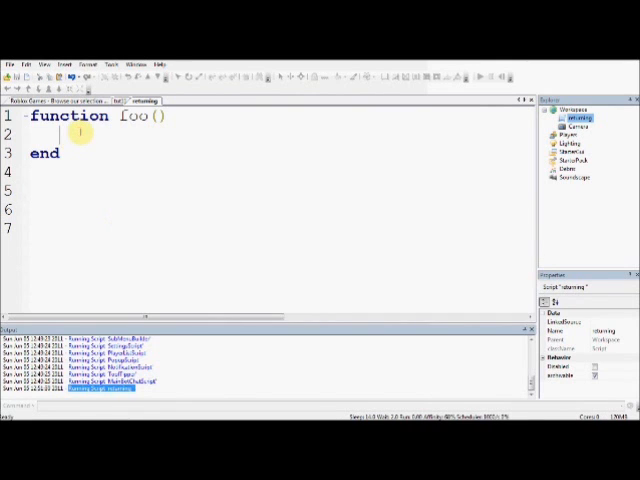
# - Clear the body and rename the function to getWinningPlayer
pyautogui.write('ma')
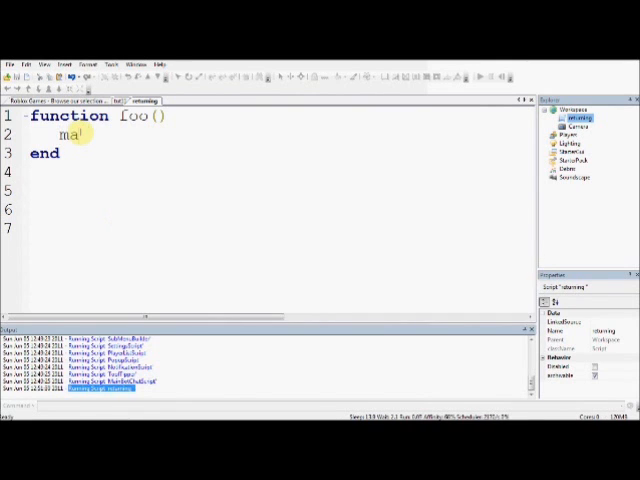
pyautogui.press('Backspace')
pyautogui.write('get')
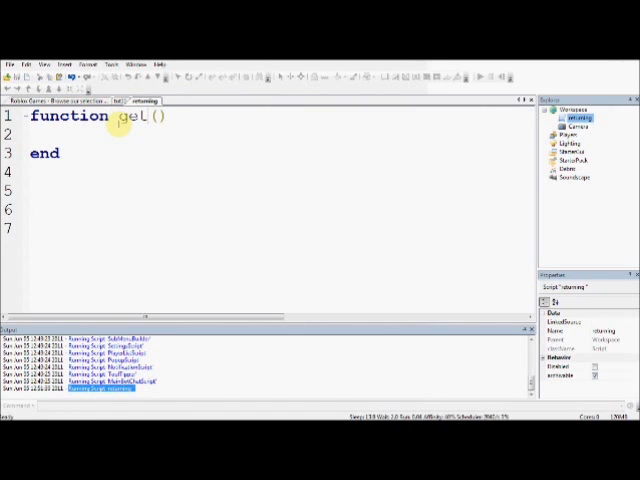
pyautogui.write('Winning')
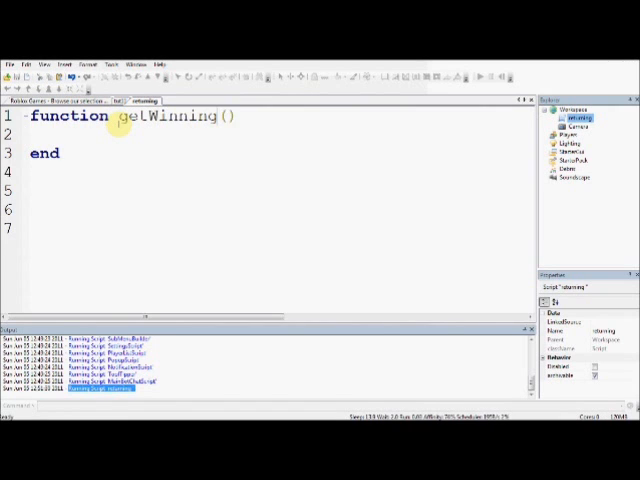
pyautogui.write('Player')
pyautogui.write('--s')
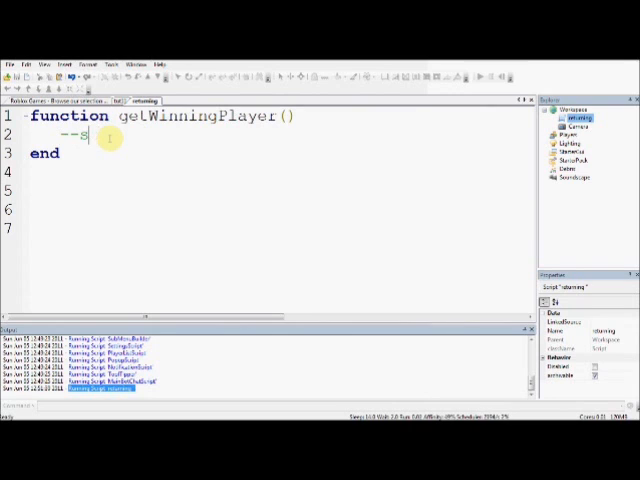
# - Under a --stuff comment, set player = the_player_who_won and return player
pyautogui.write('tuff')
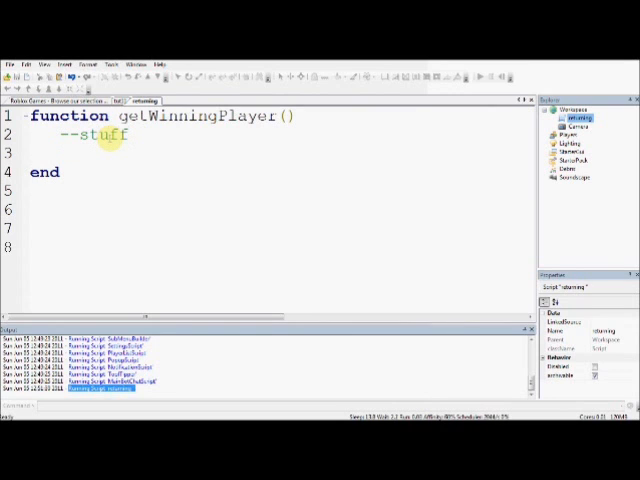
pyautogui.write('player =')
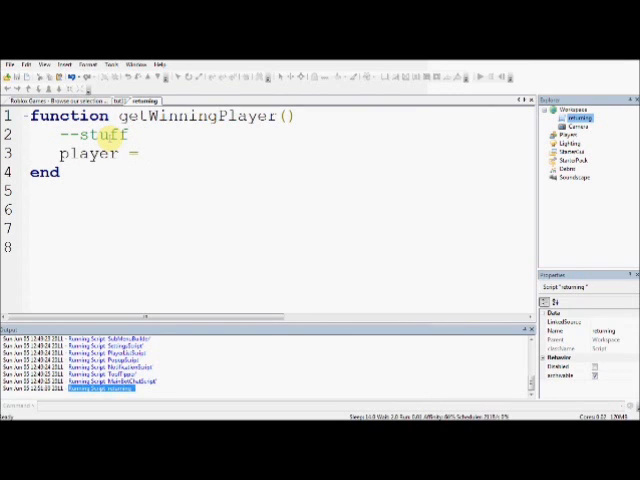
pyautogui.write('the_player_wq')
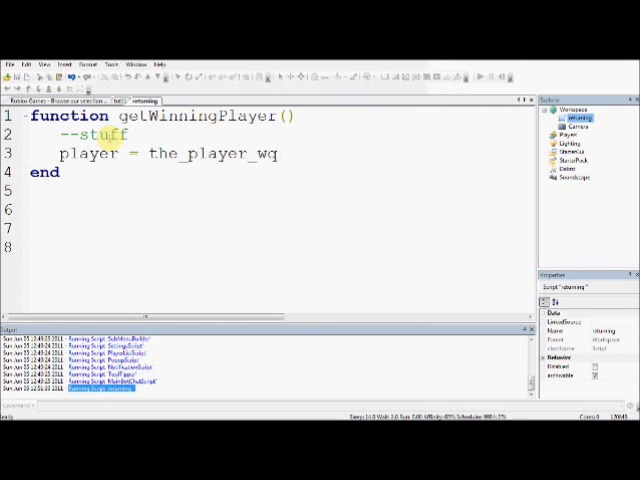
pyautogui.write('ho_')
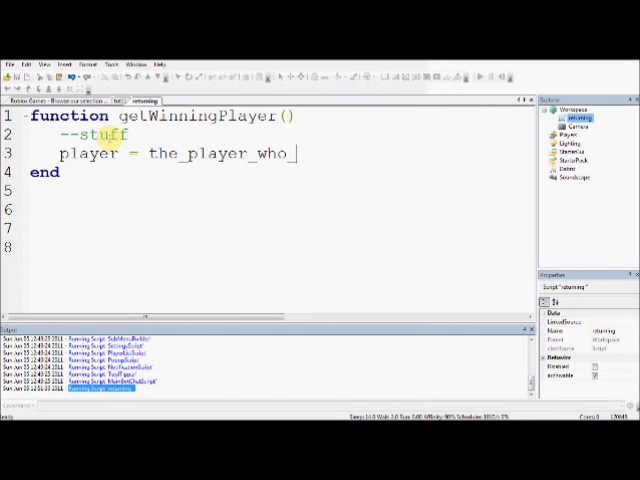
pyautogui.write('won')
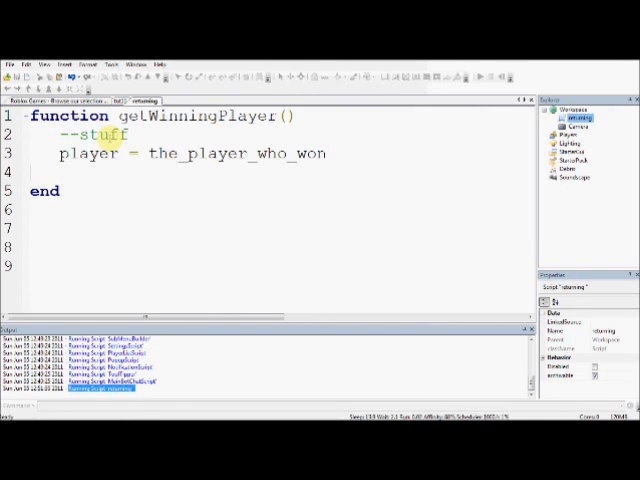
pyautogui.write('return')
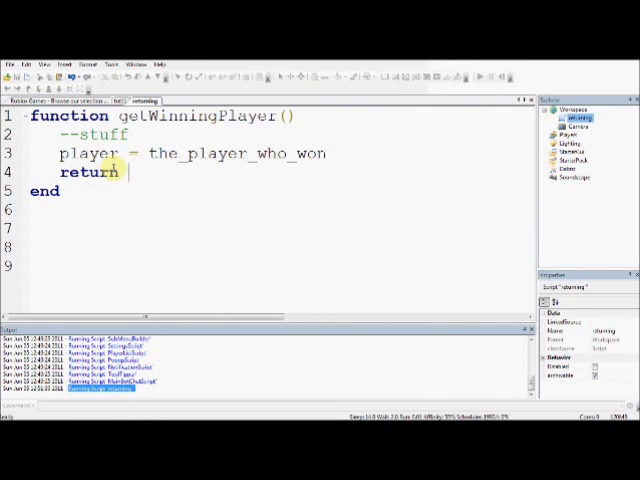
pyautogui.write('player')
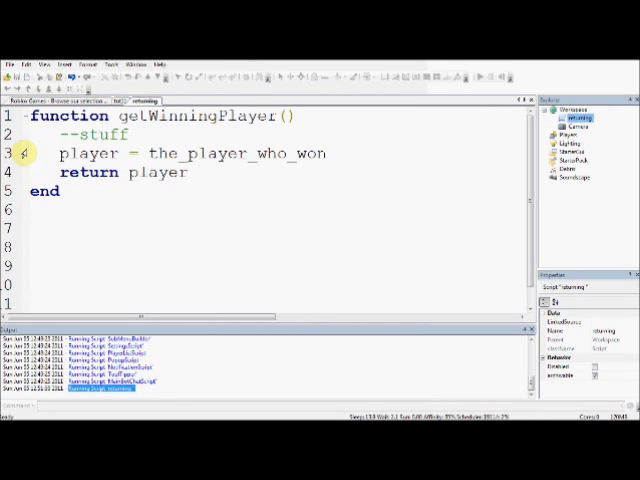
# - Start a = getWinningPlayer below, then select the old body code for deletion
pyautogui.write('a =')
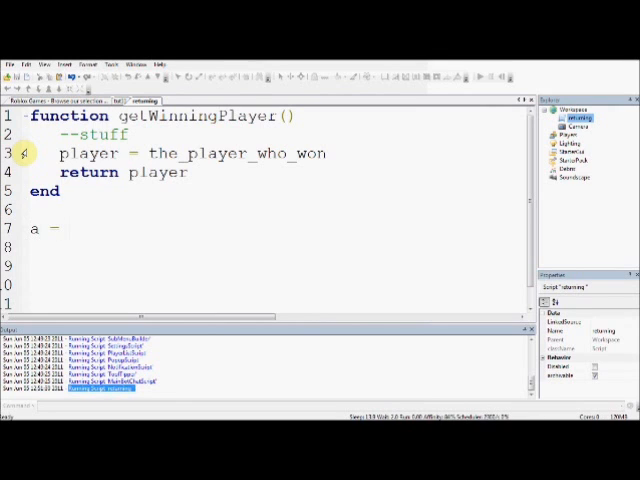
pyautogui.write('getWinningPlayer')
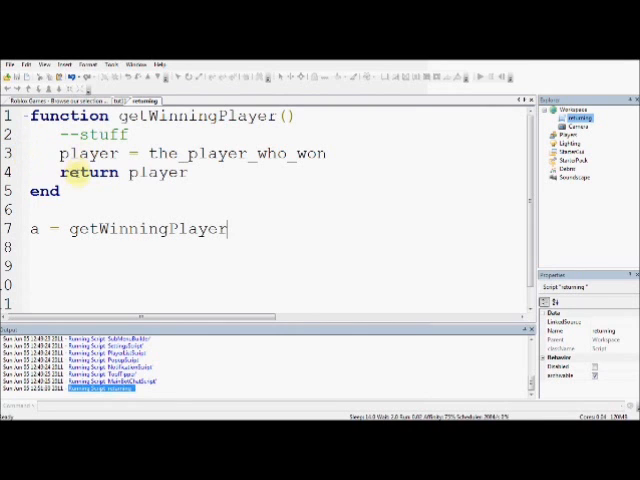
pyautogui.write('winningplayer')
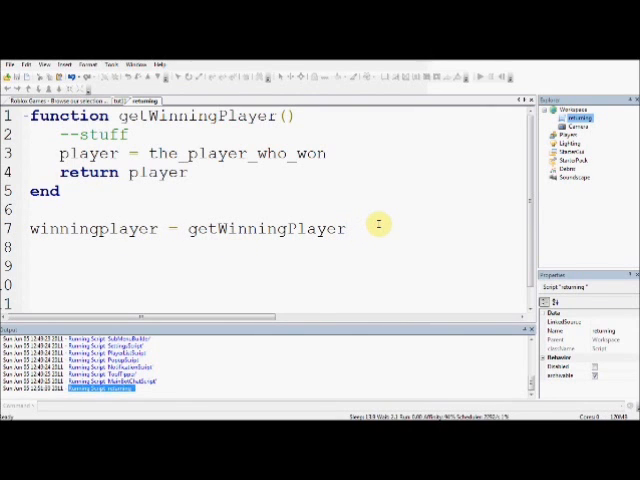
pyautogui.doubleClick(92, 228)
pyautogui.write('to')
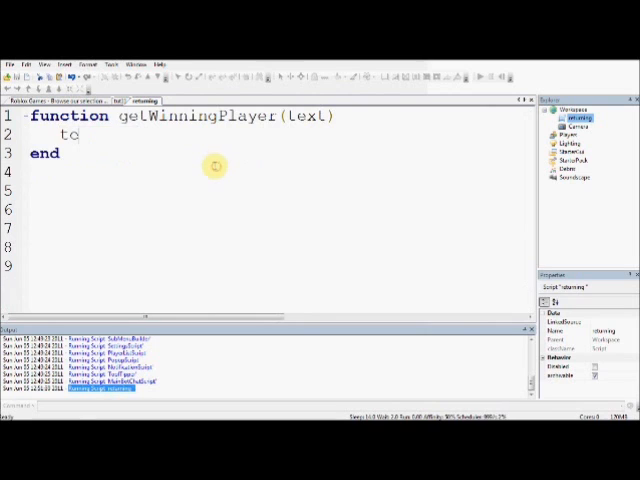
# - Write text = text..text in the function body, removing the stray letter
pyautogui.press('BackSpace')
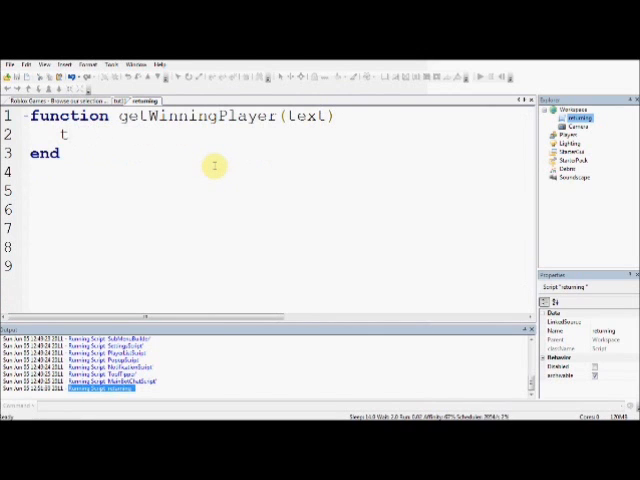
pyautogui.press('backspace')
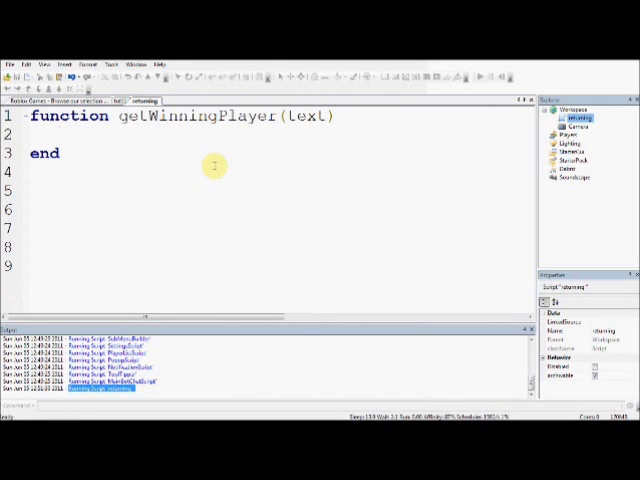
pyautogui.write('text =')
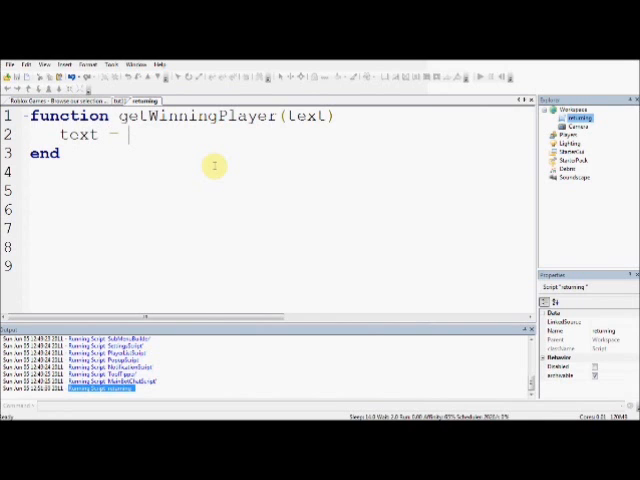
pyautogui.write('text..texty')
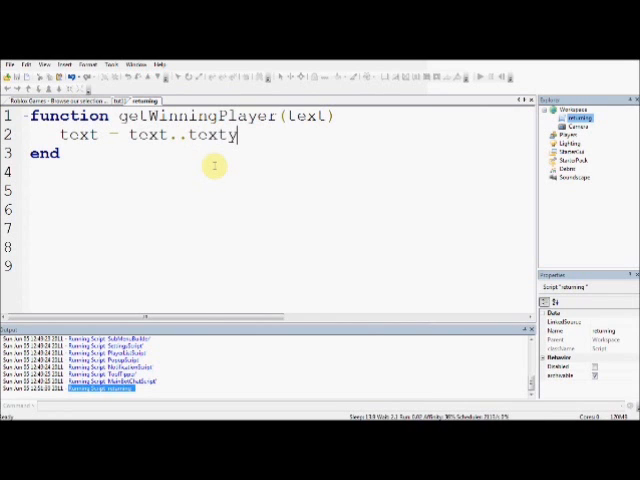
pyautogui.press('Backspace')
pyautogui.write('return text')
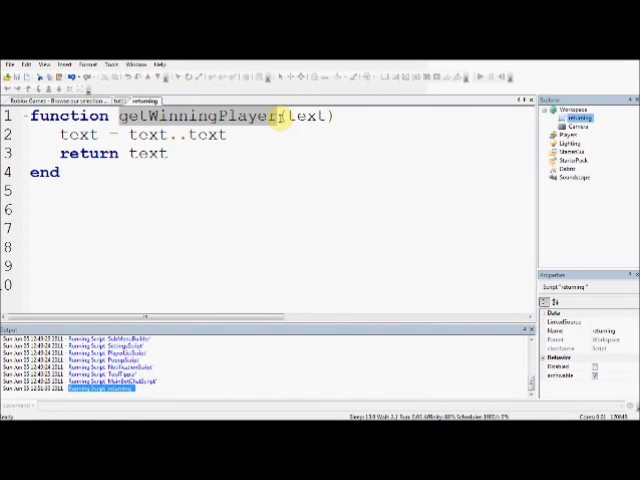
# - Rename the function to doubleText and begin a print call
pyautogui.write('dop(text')
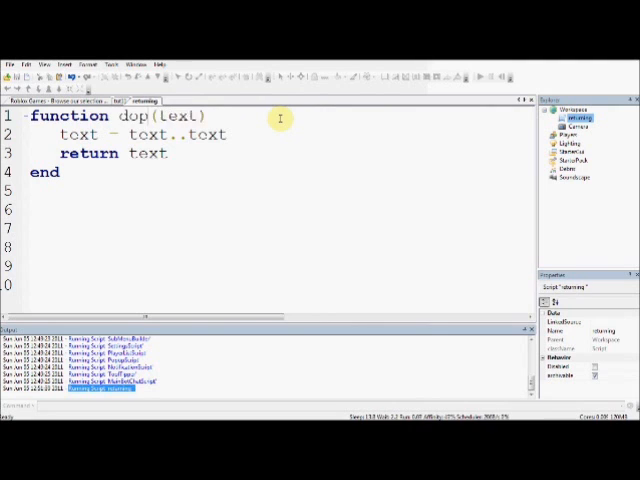
pyautogui.write('bleText')
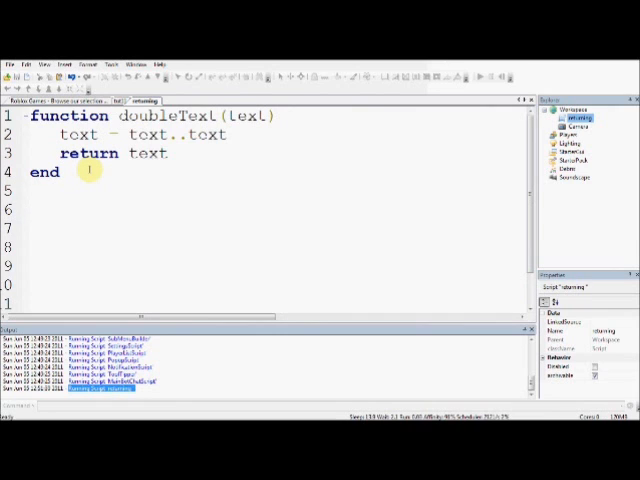
pyautogui.write('pr')
pyautogui.write('--[[')
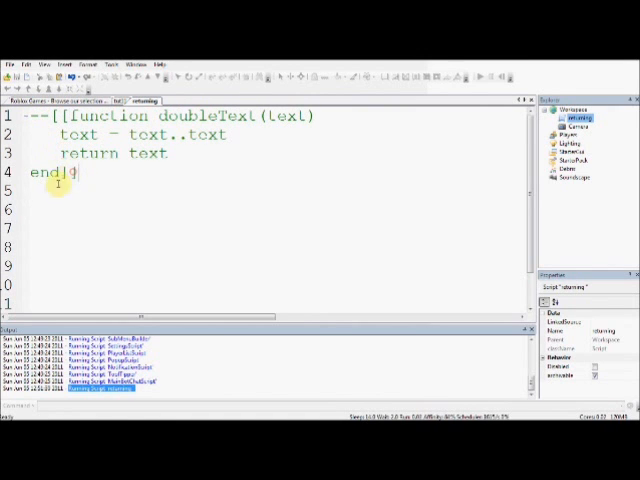
# - Close the --[[ ]] comment around doubleText and write function foo() with print(foo()) below
pyautogui.write(']function foo')
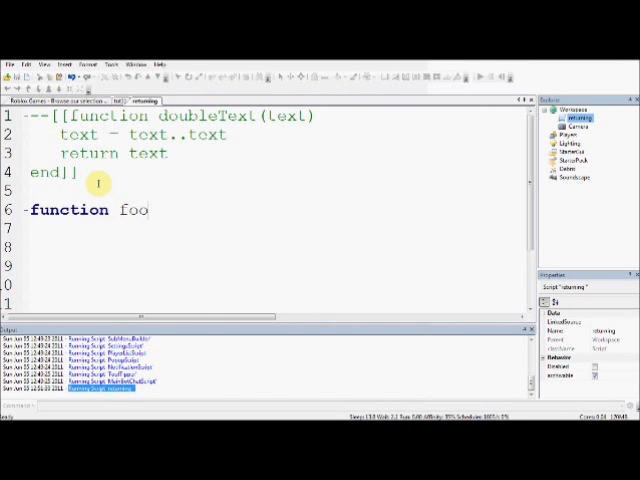
pyautogui.write('()')
pyautogui.click(274, 228)
pyautogui.write('return 1')
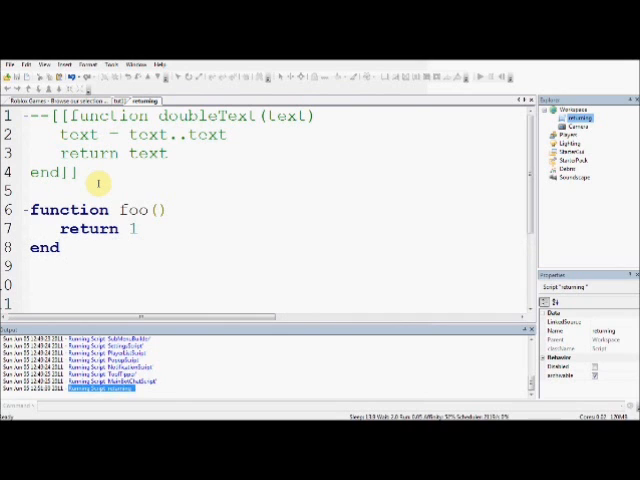
pyautogui.write('pr')
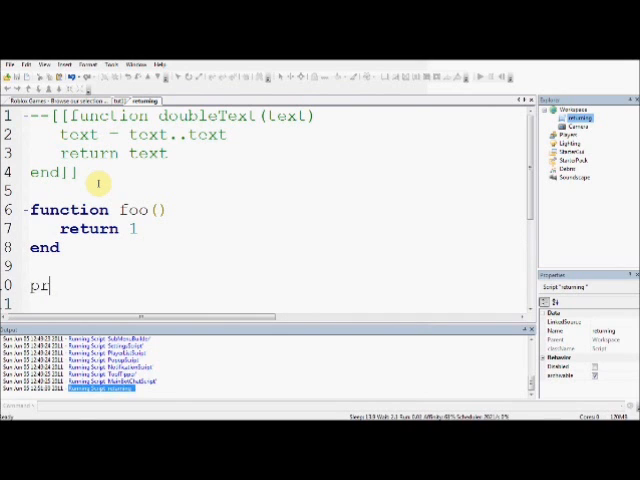
pyautogui.write('int(foo(')
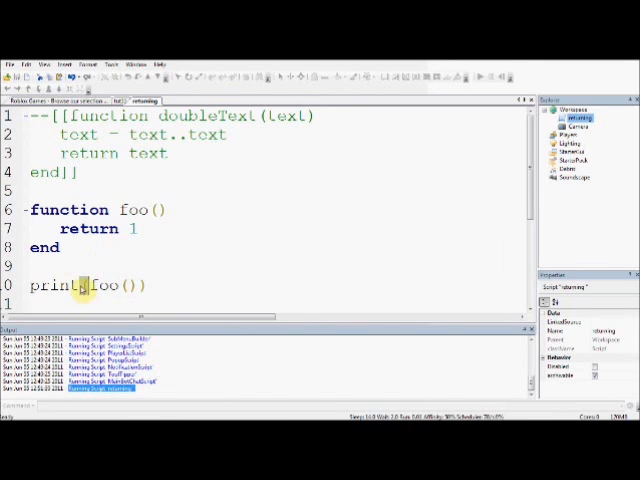
# - Change the print line to assign a = foo() instead
pyautogui.doubleClick(112, 284)
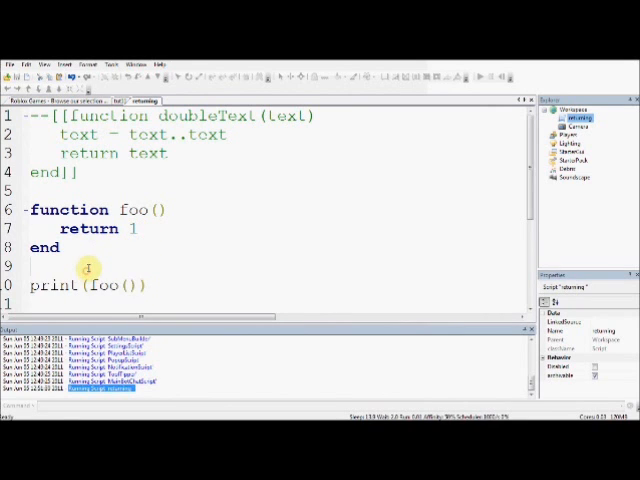
pyautogui.write('a = foo()')
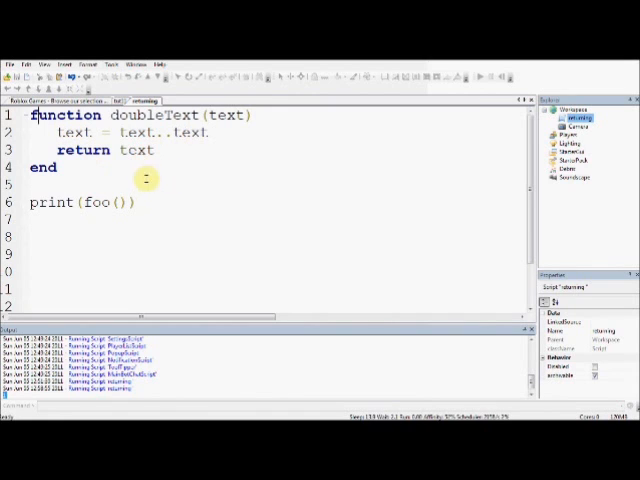
# - Replace foo with doubleText("Hi I'm awesome") in the print call and run the script
pyautogui.doubleClick(98, 202)
pyautogui.write('double')
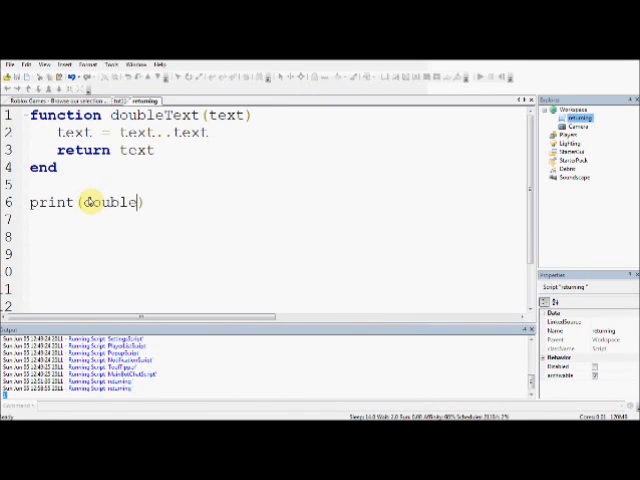
pyautogui.write('Text("Hi I\'m awesome')
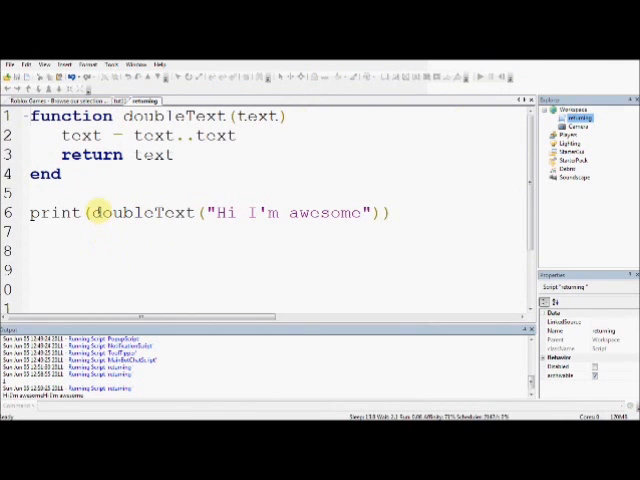
pyautogui.doubleClick(136, 212)
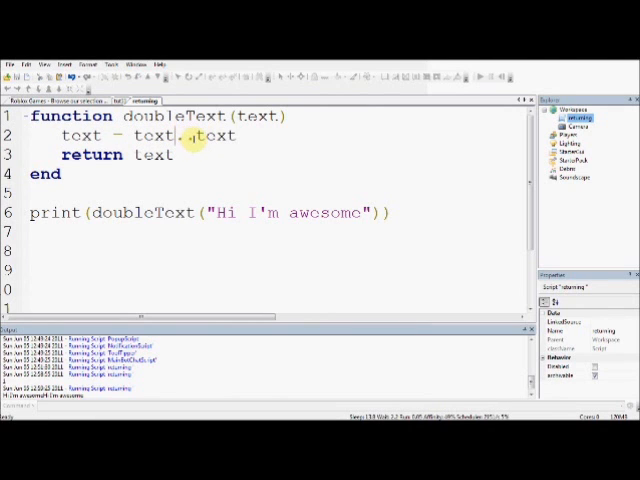
pyautogui.doubleClick(210, 136)
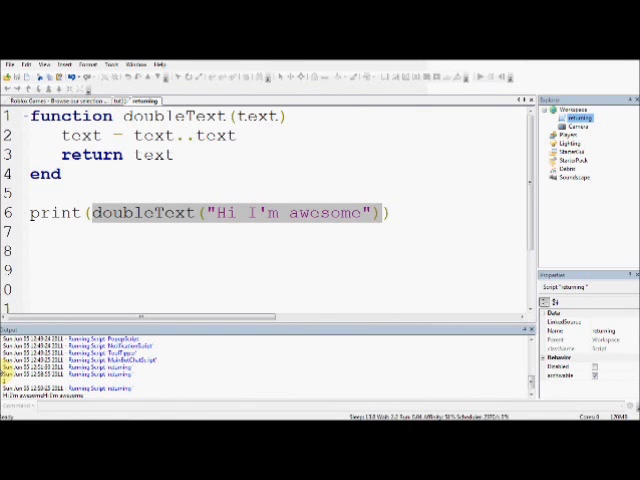
pyautogui.doubleClick(130, 116)
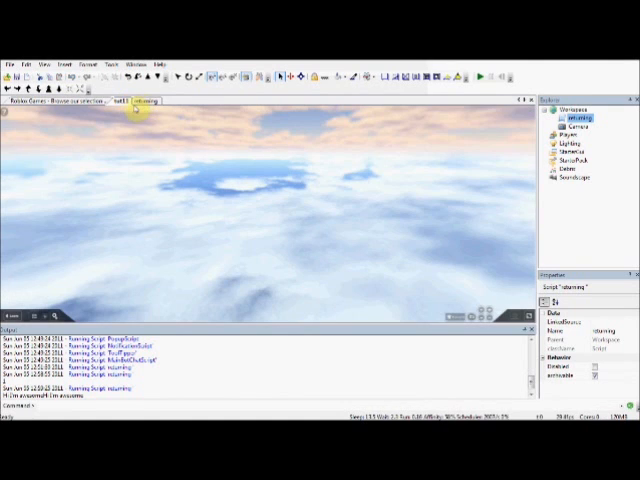
pyautogui.click(164, 100)
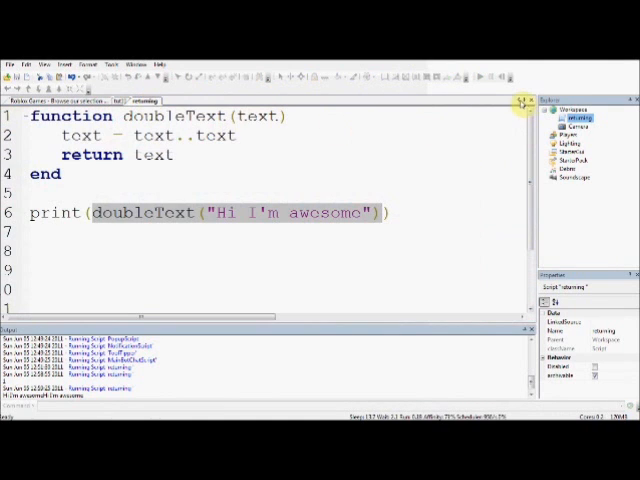